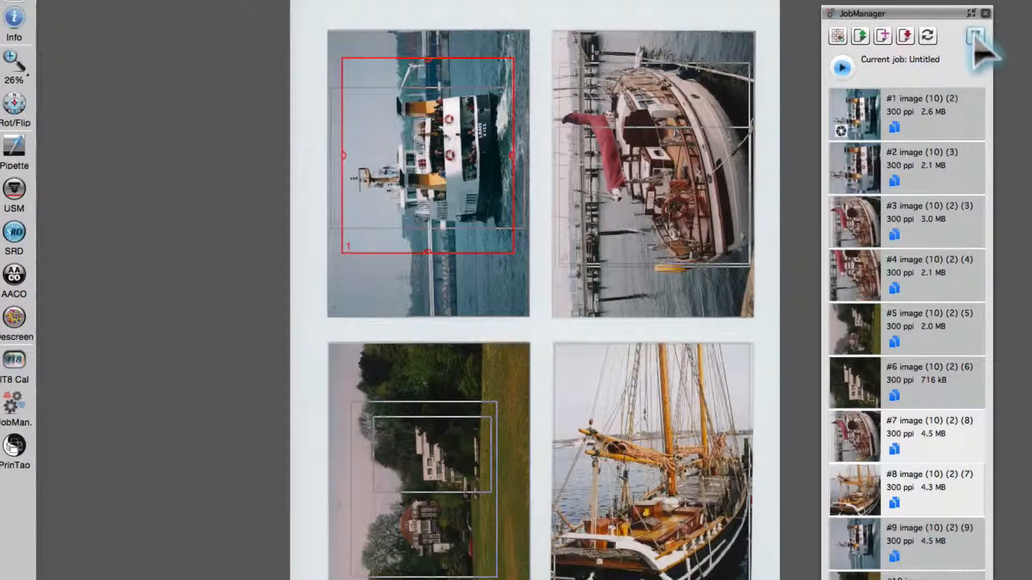
Remove the extra frame, then apply the first frame's settings with image automatics to the other frames
click(974, 35)
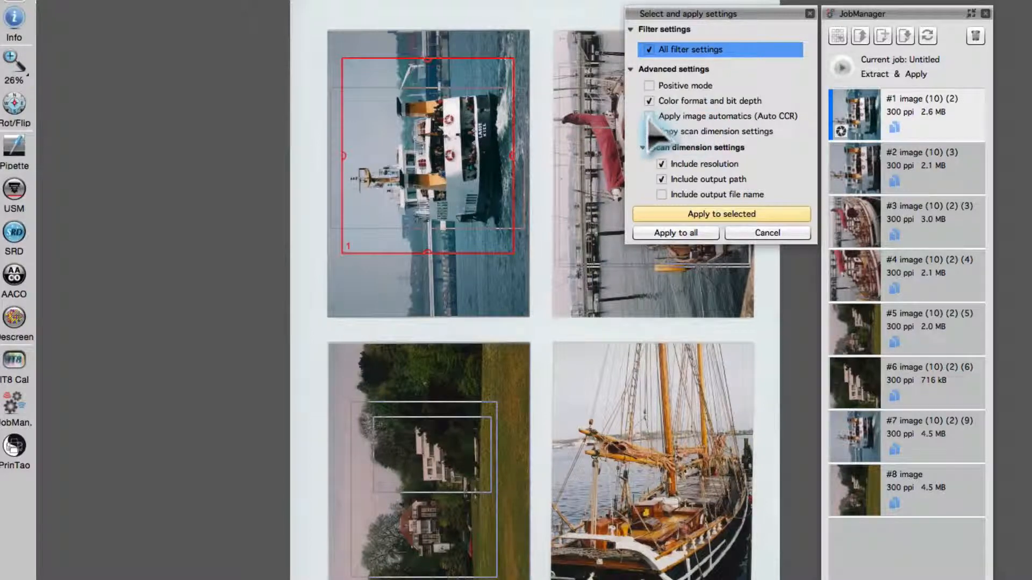
click(662, 131)
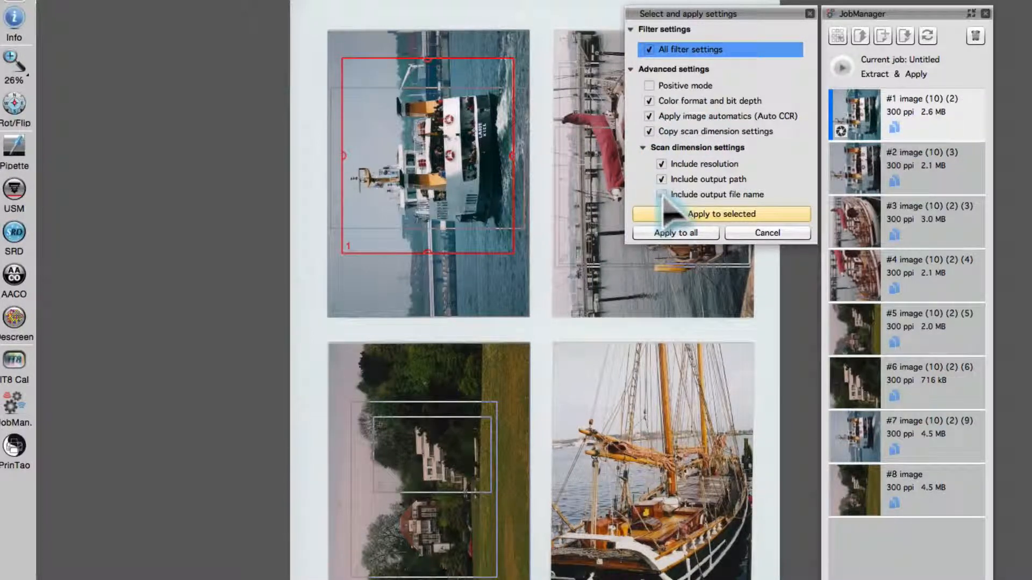
click(674, 232)
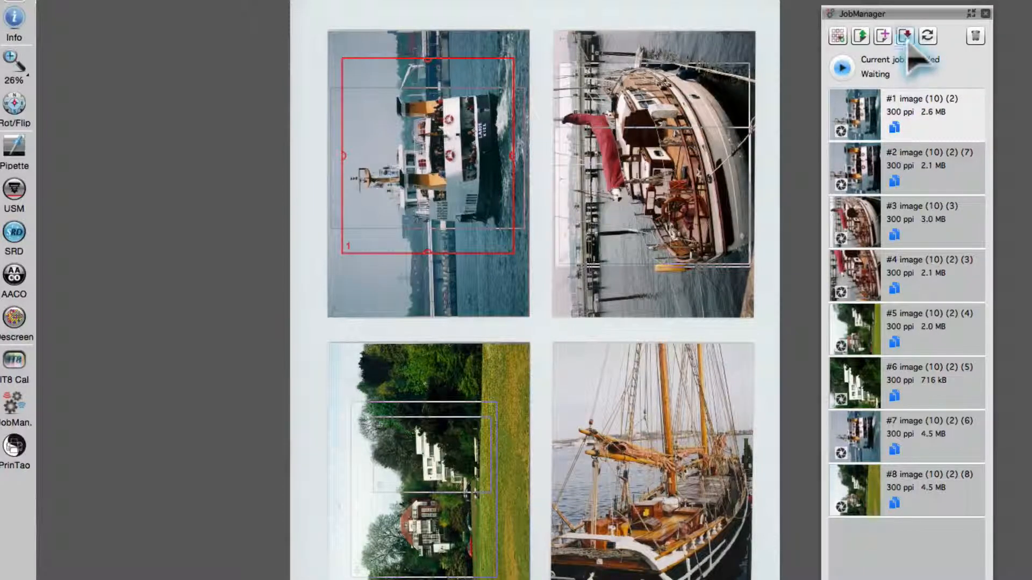
Save the current frames as frame set 'newSet' and answer the save-job prompt
click(904, 36)
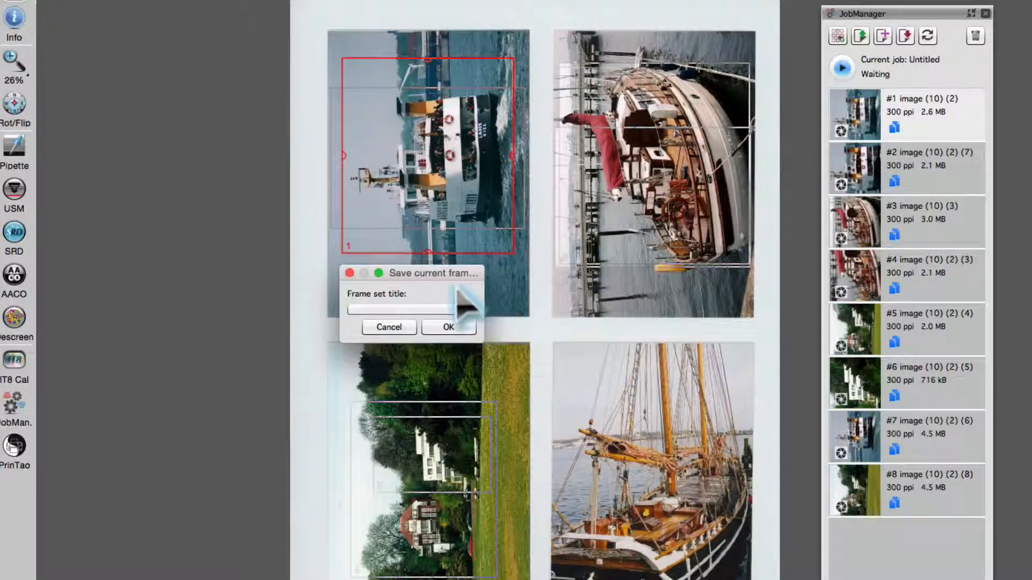
text(newSet)
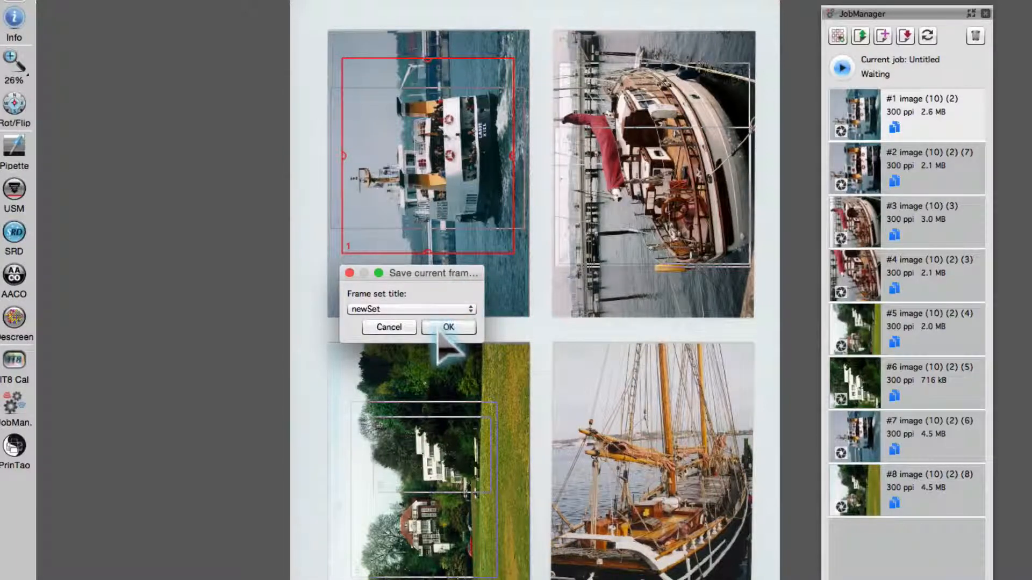
click(448, 327)
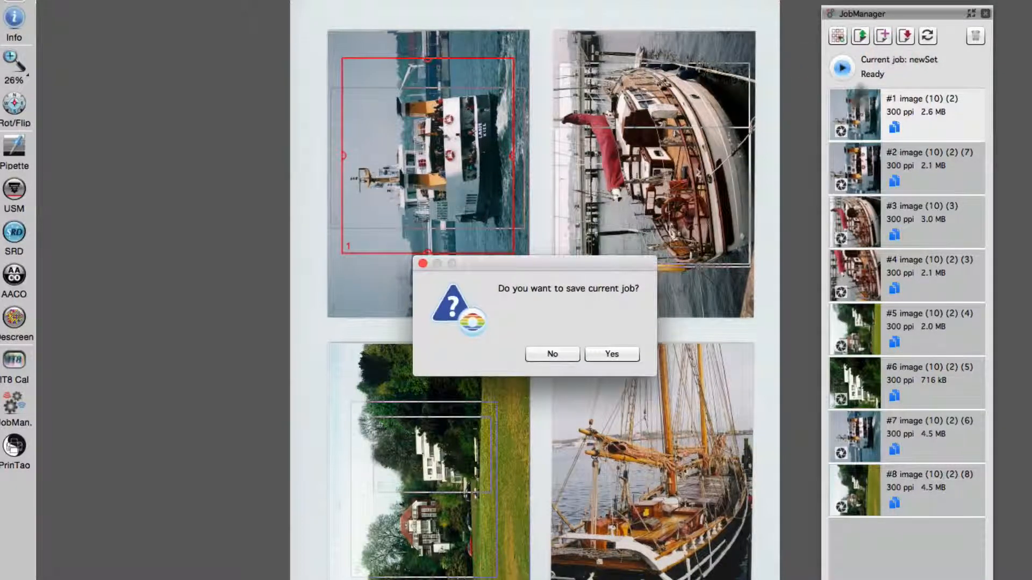
click(610, 354)
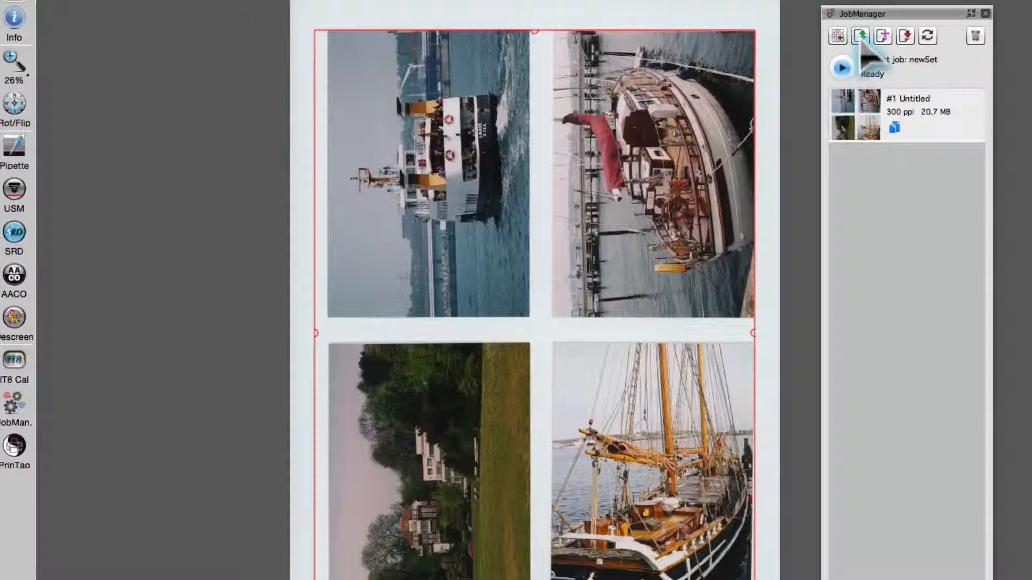
Load the saved 'newSet' frame set, restoring its eight frames in the job list
click(859, 36)
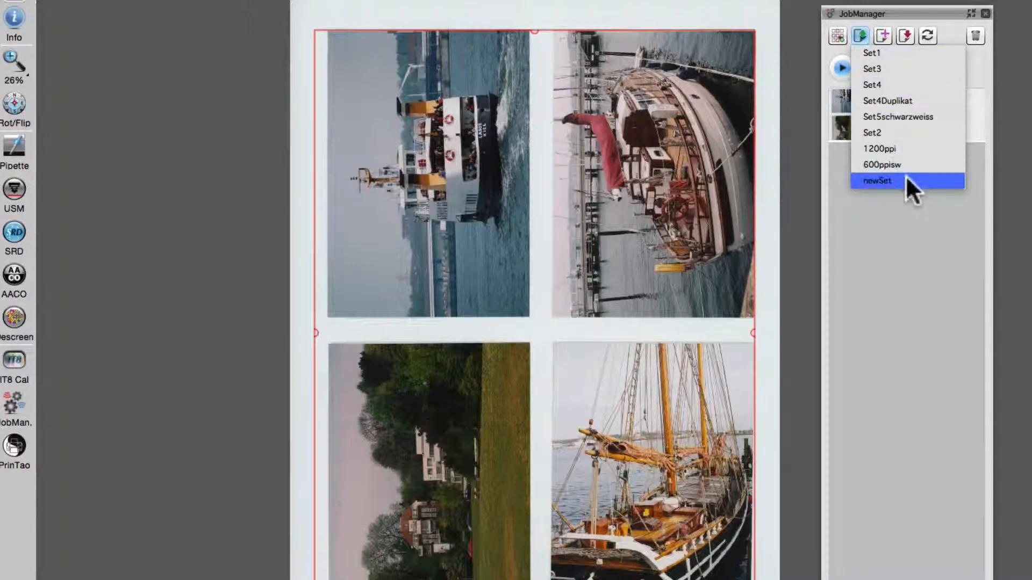
click(877, 181)
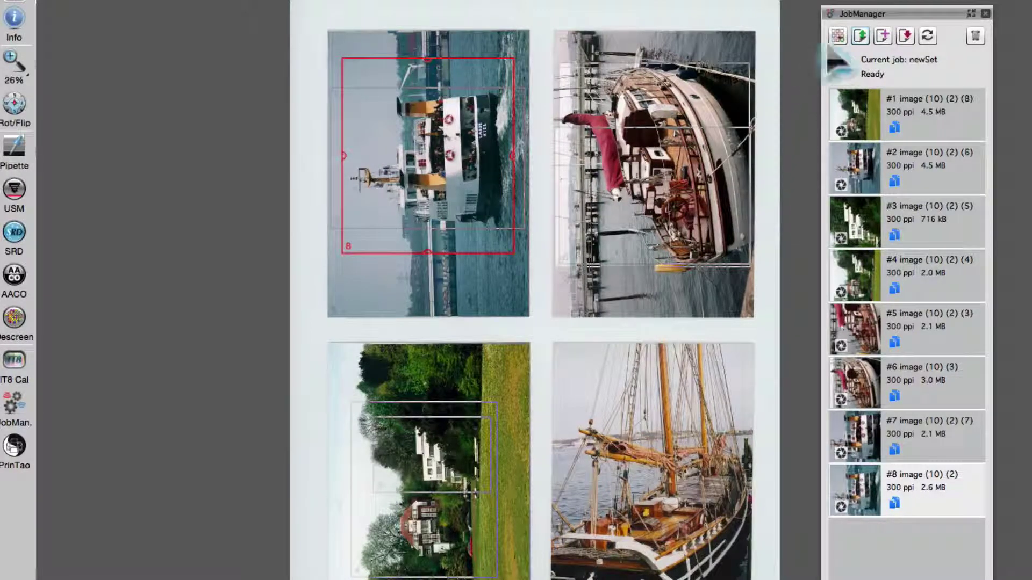
click(837, 36)
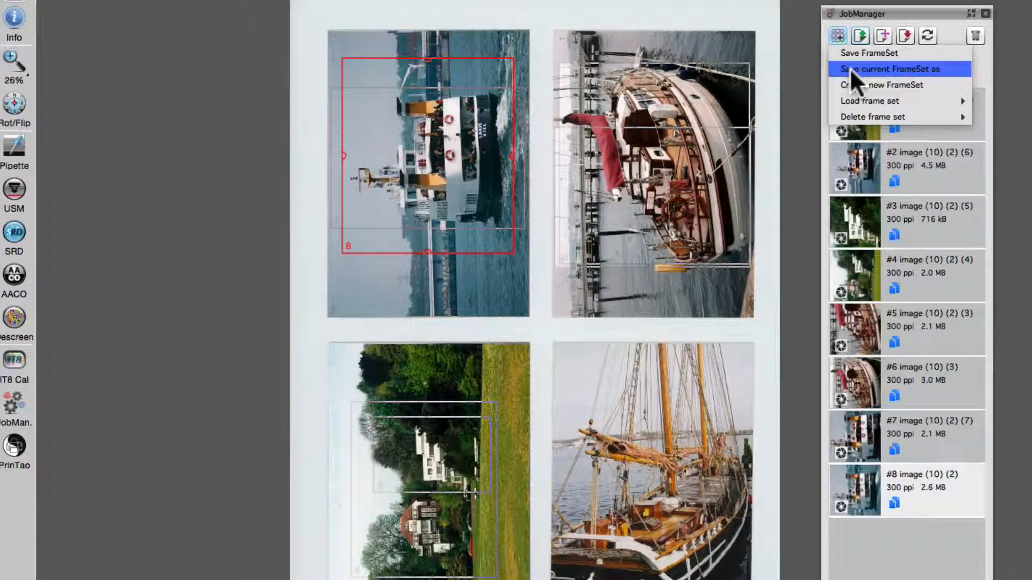
Save the loaded frame set again under the name 'newSetDuplicate'
click(888, 69)
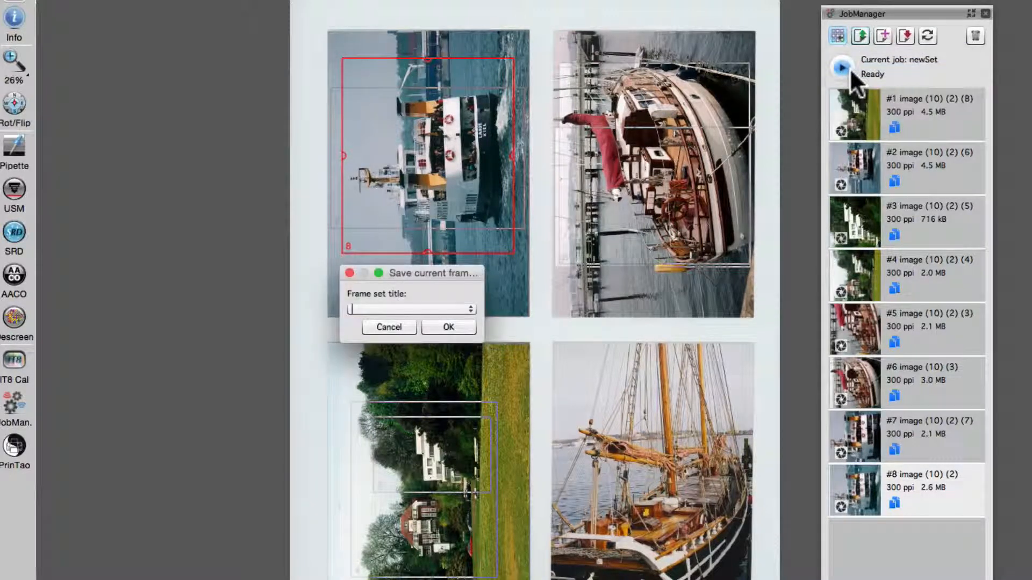
text(newSet)
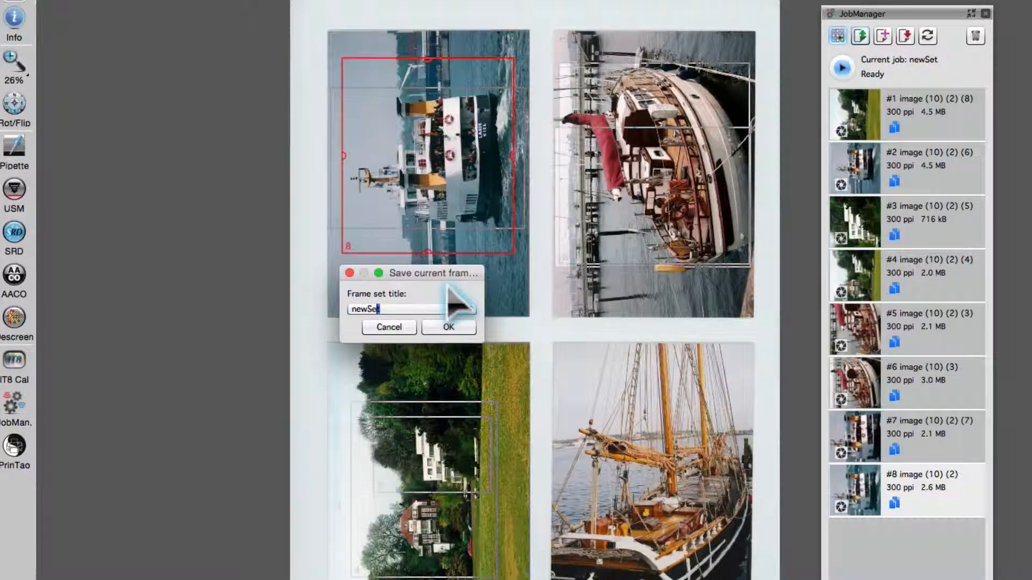
text(Du)
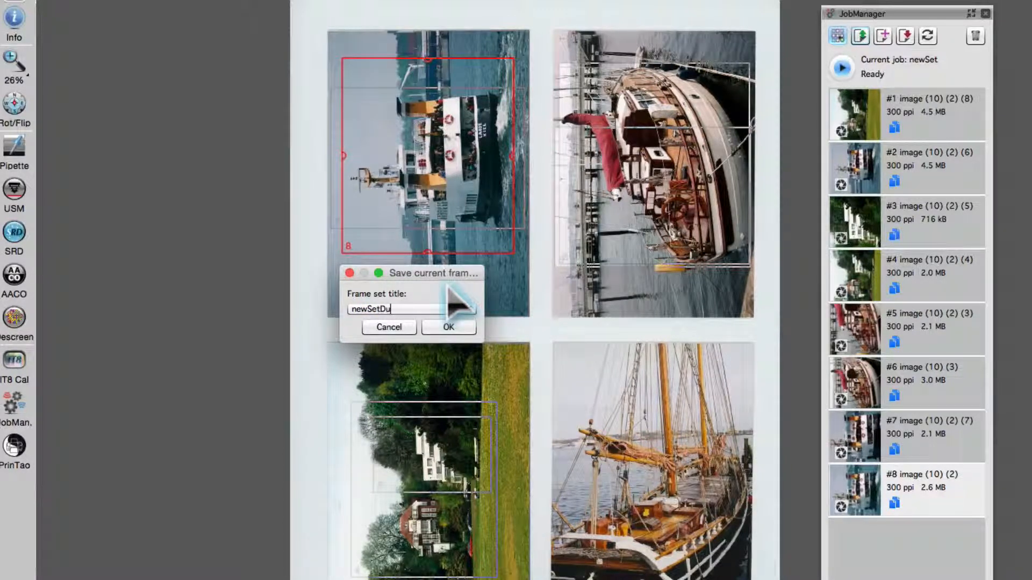
text(plicate)
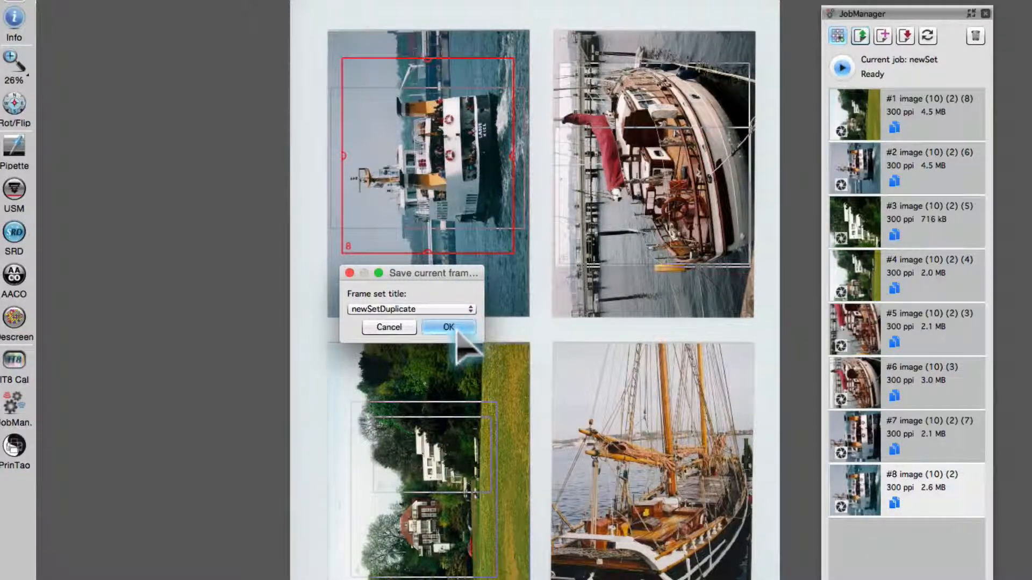
click(448, 327)
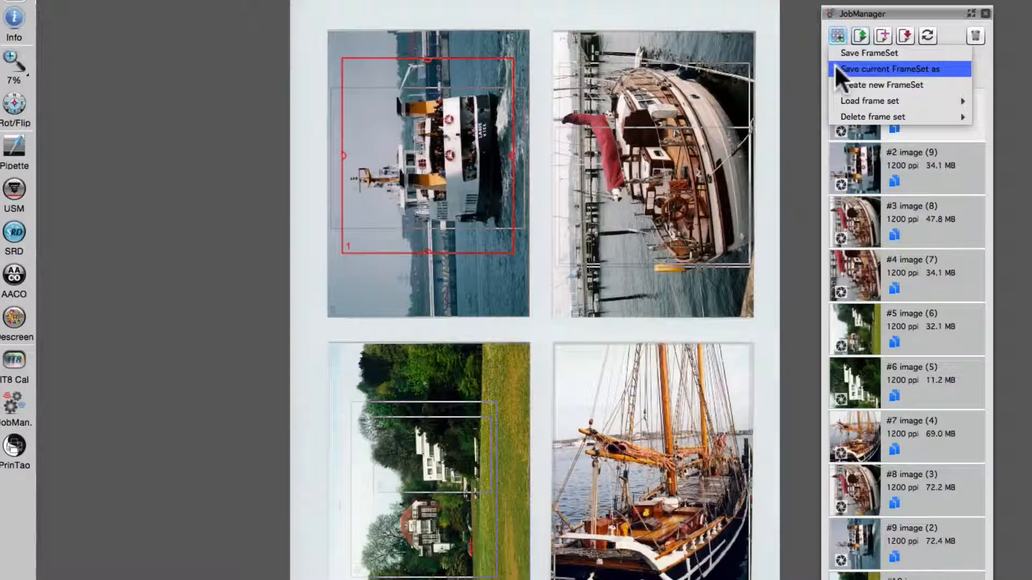
Save the 1200 ppi frame set under the new name '600ppi'
click(890, 68)
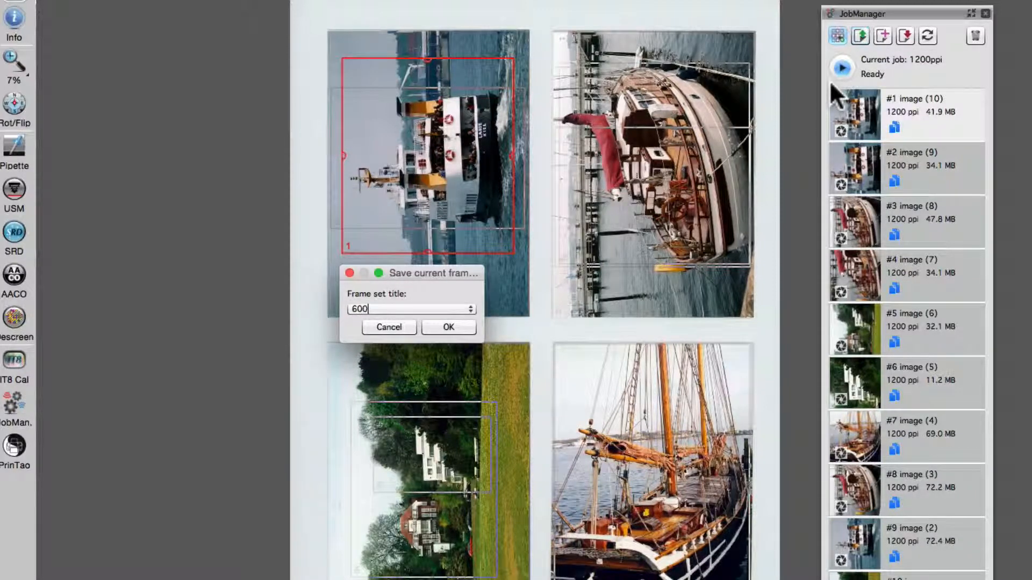
text(ppi)
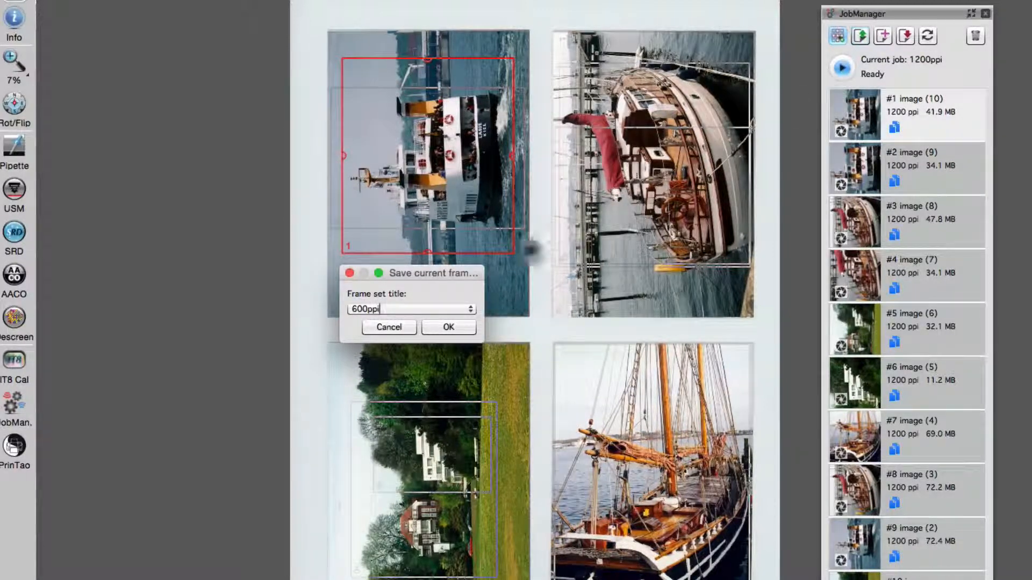
click(448, 328)
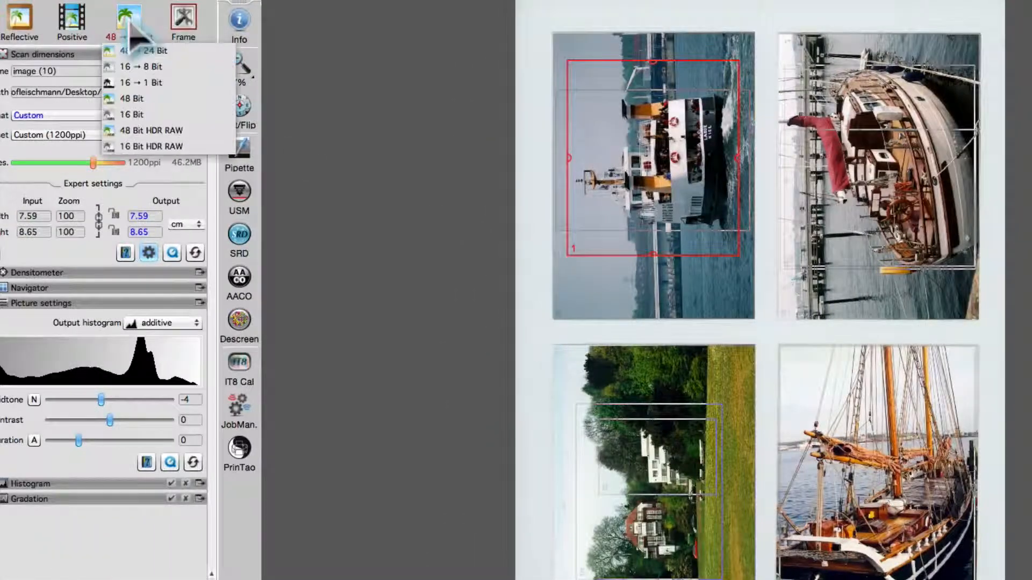
Set the first frame to 16→8 bit greyscale at Typesetter 600 ppi resolution
click(138, 67)
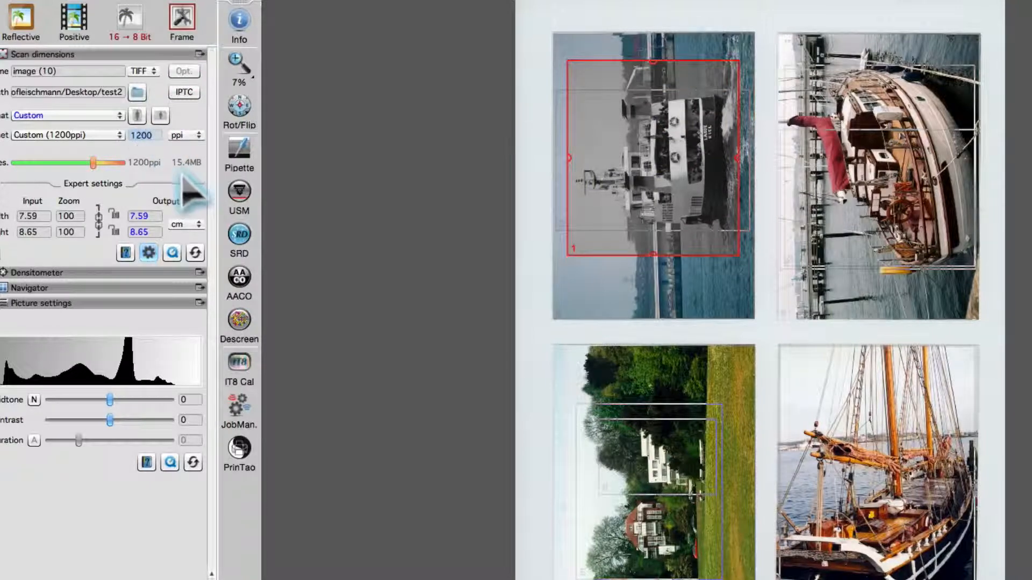
click(66, 134)
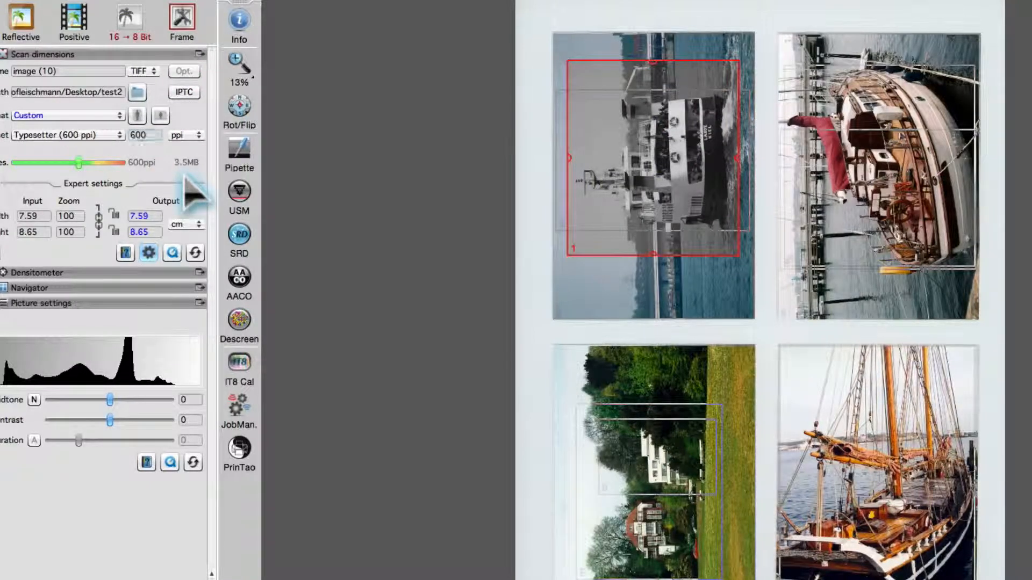
click(239, 408)
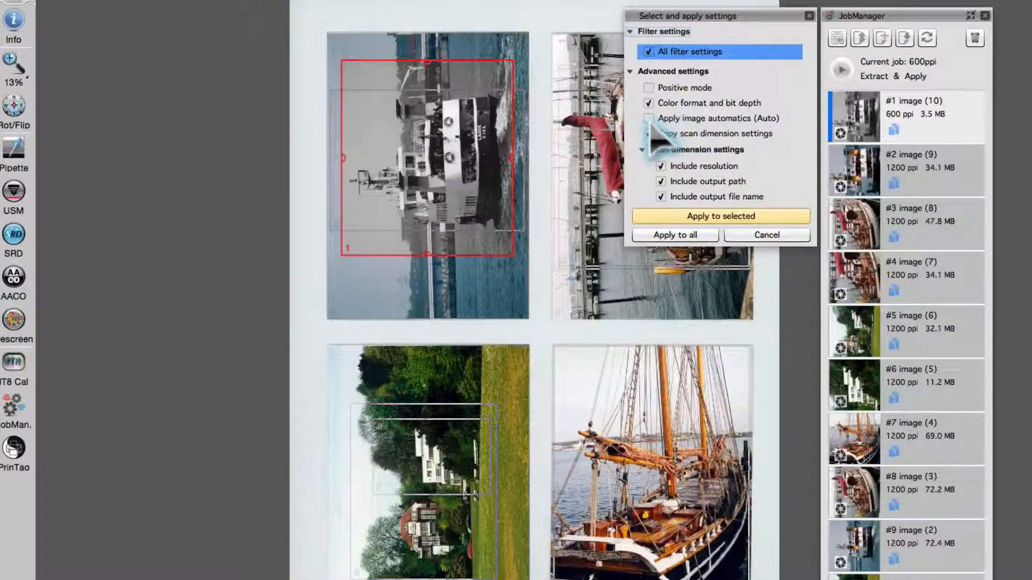
Apply the first frame's greyscale 600 ppi settings with image automatics to all frames
click(649, 118)
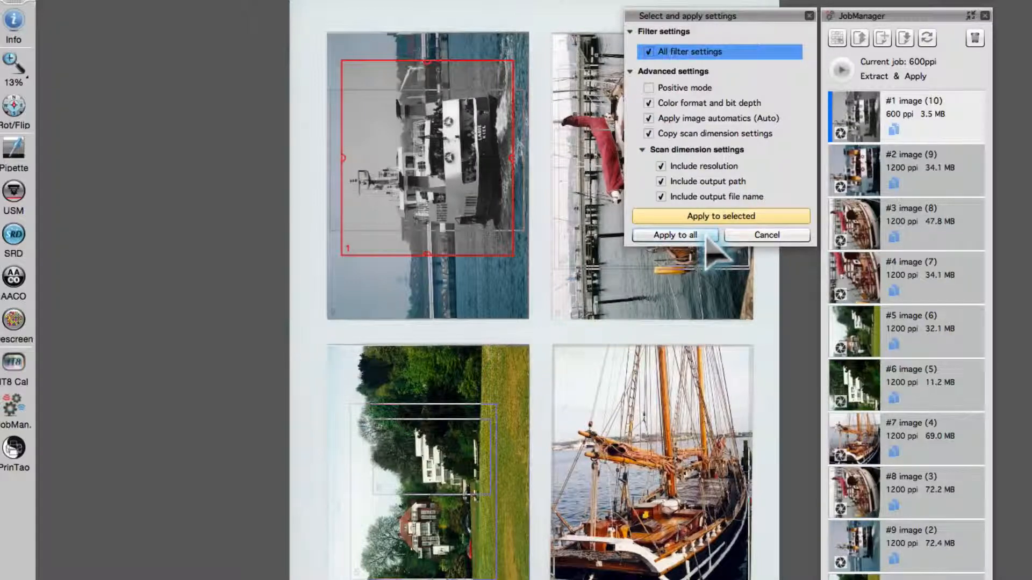
click(674, 235)
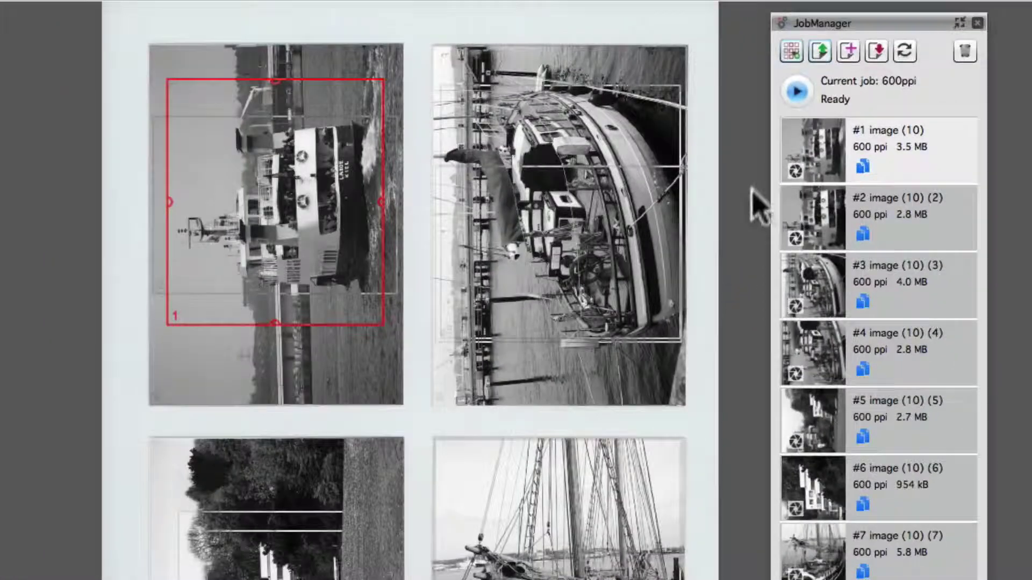
Start the batch scan of every frame in the job
click(797, 91)
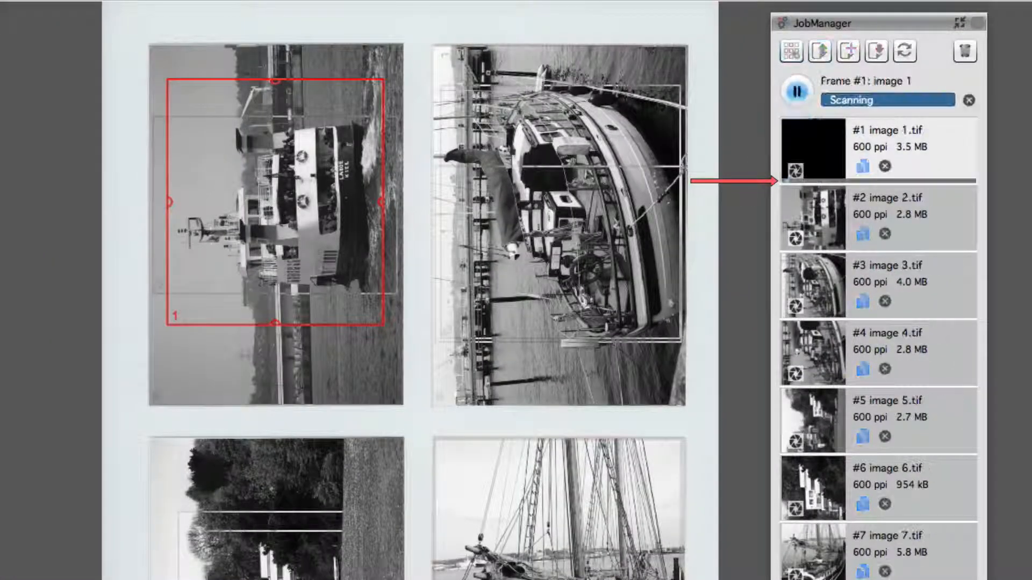